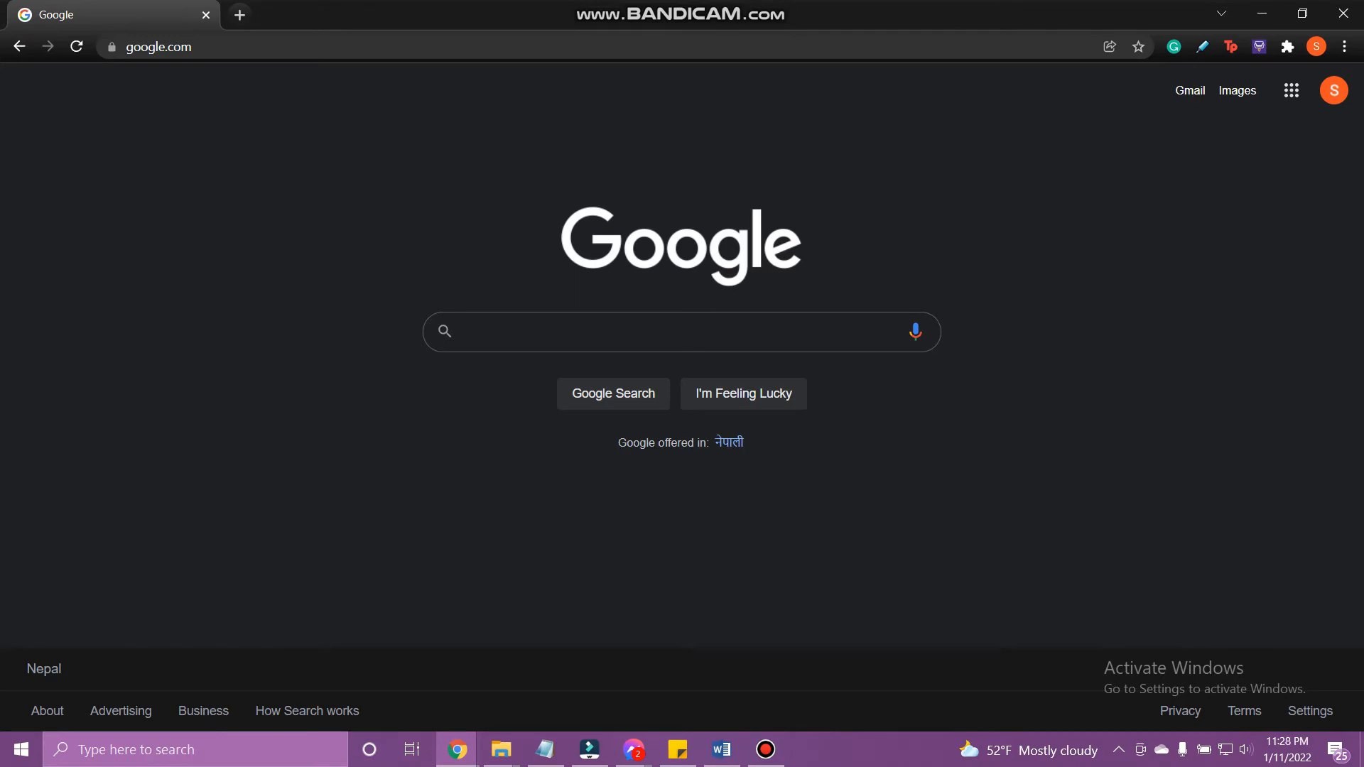
Search Google for 'citytime login' and open the CityTime Login Page result
type("citytime")
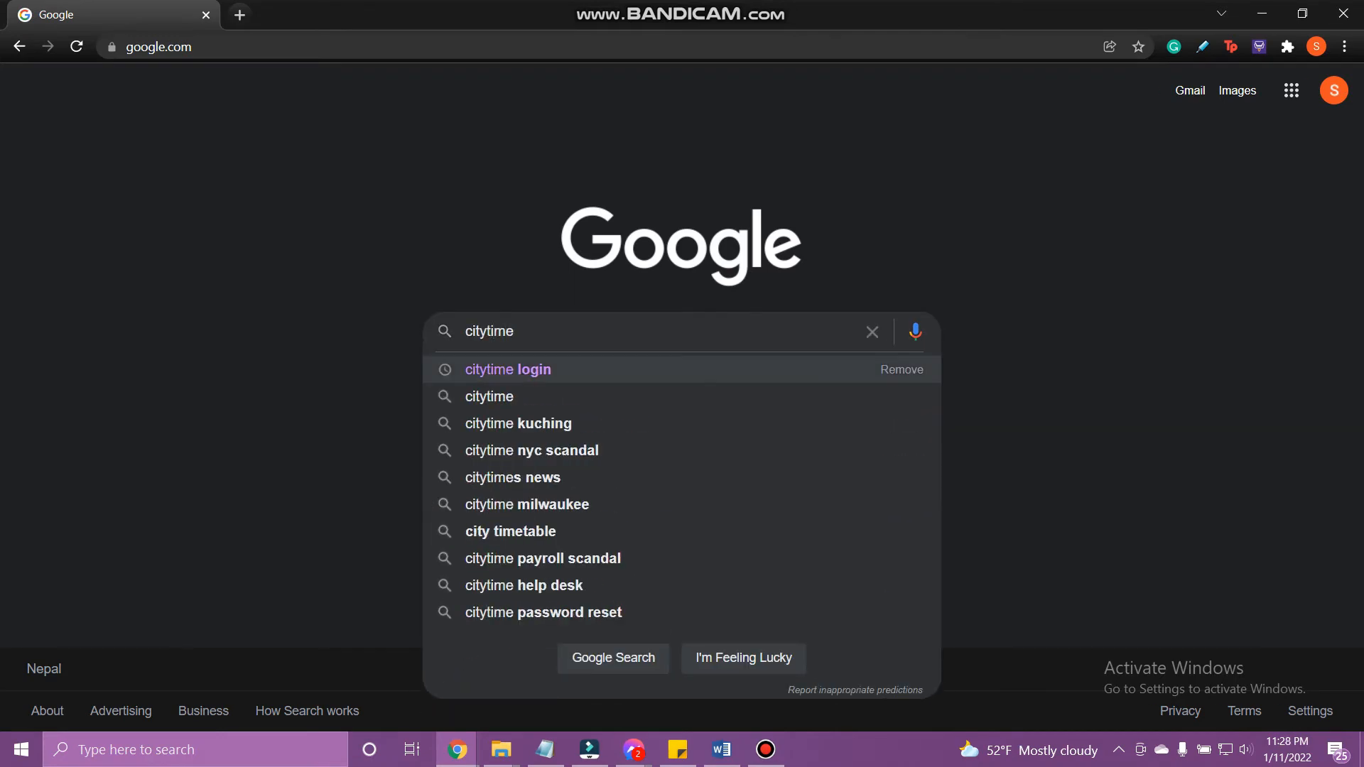
left_click(506, 369)
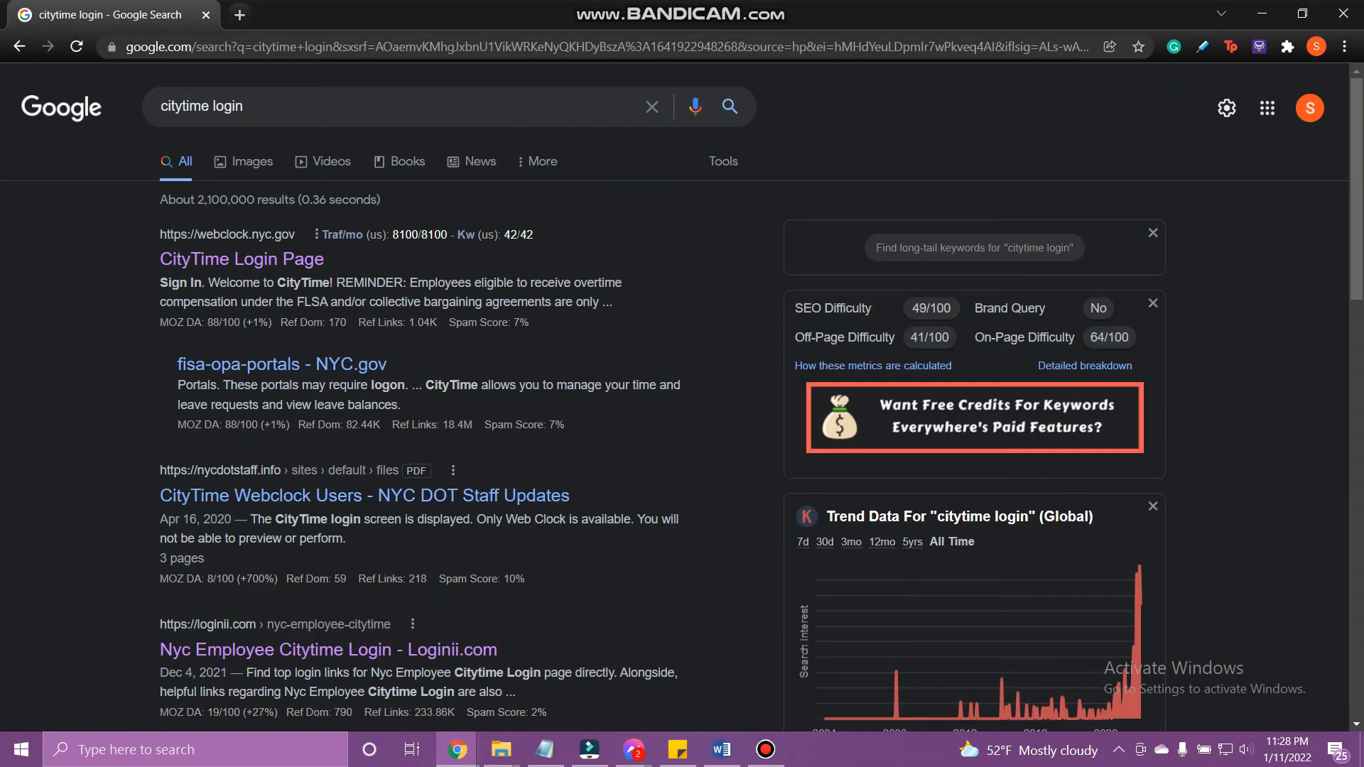
left_click(240, 259)
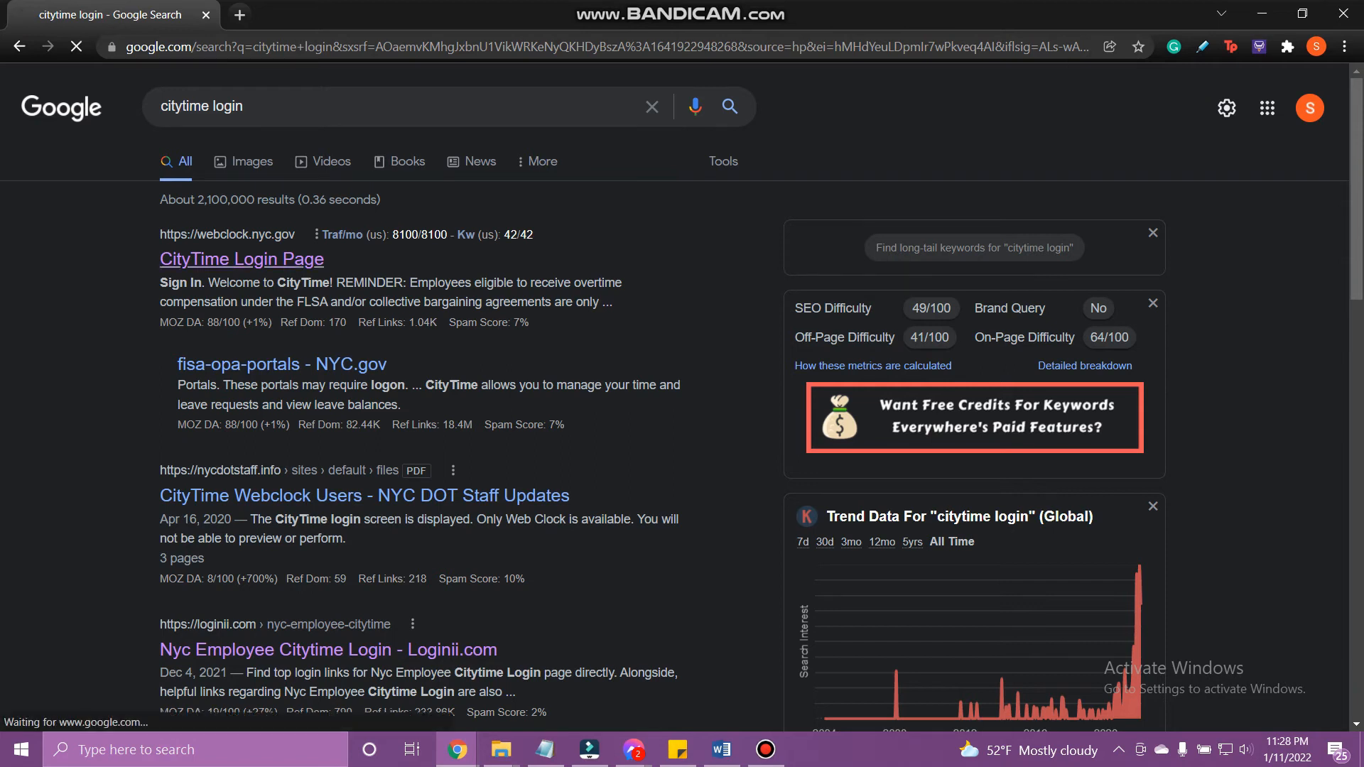
left_click(241, 258)
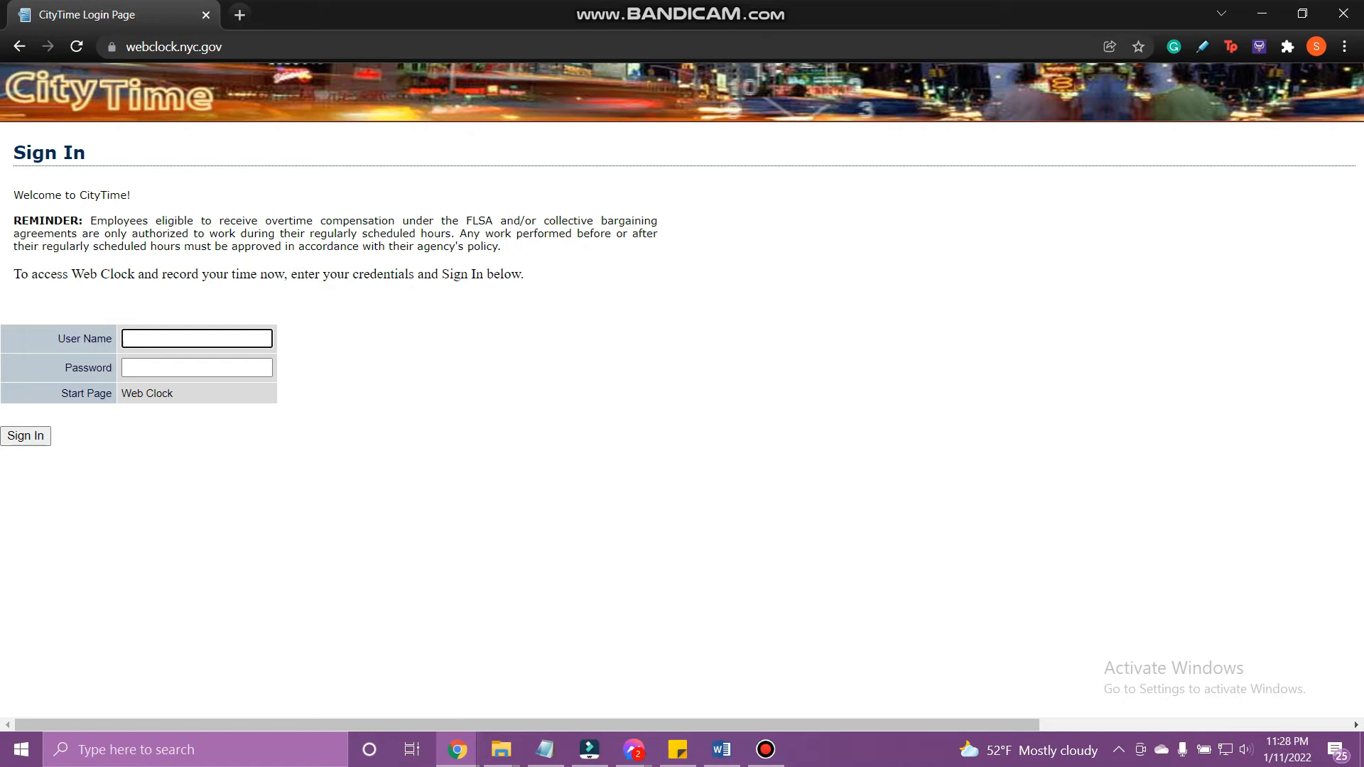
Enter the saved user name starting 'Ted' and type the five-character password
type("Ted")
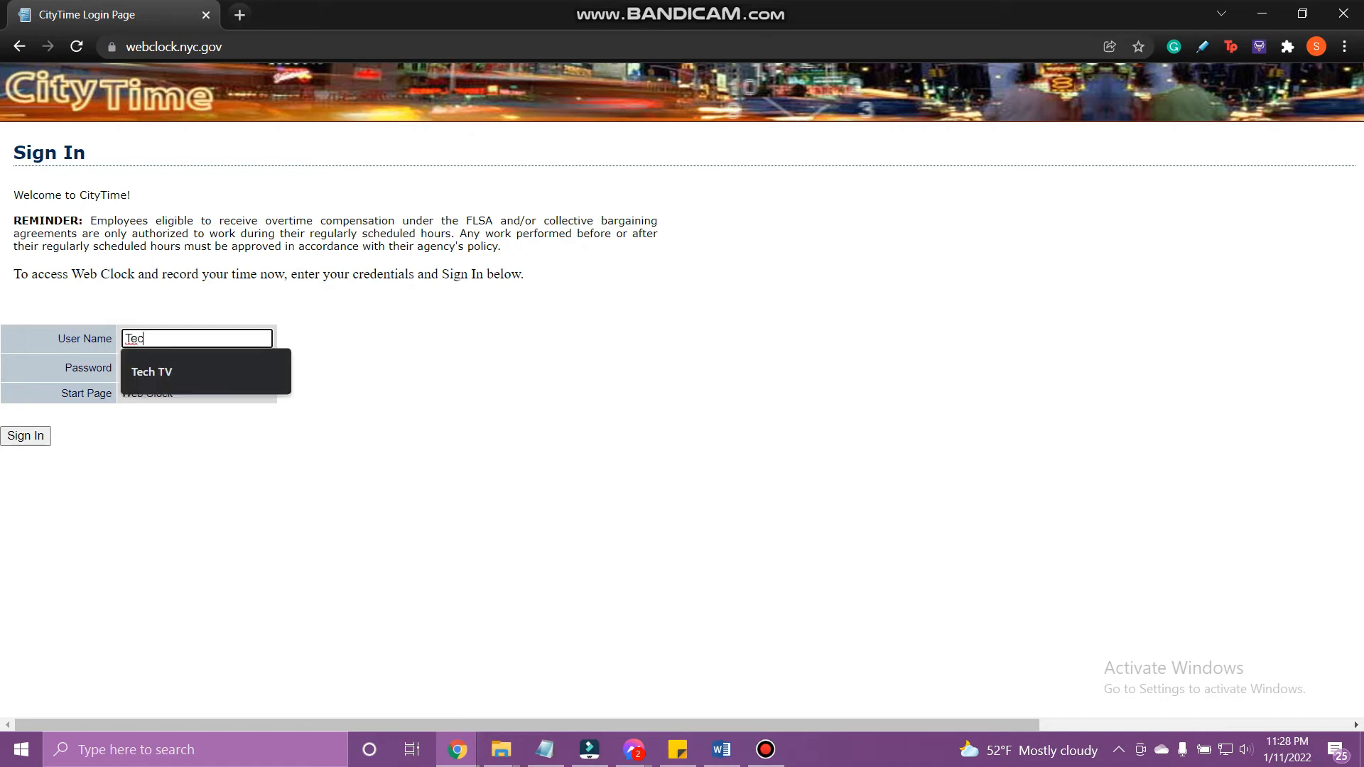
left_click(150, 371)
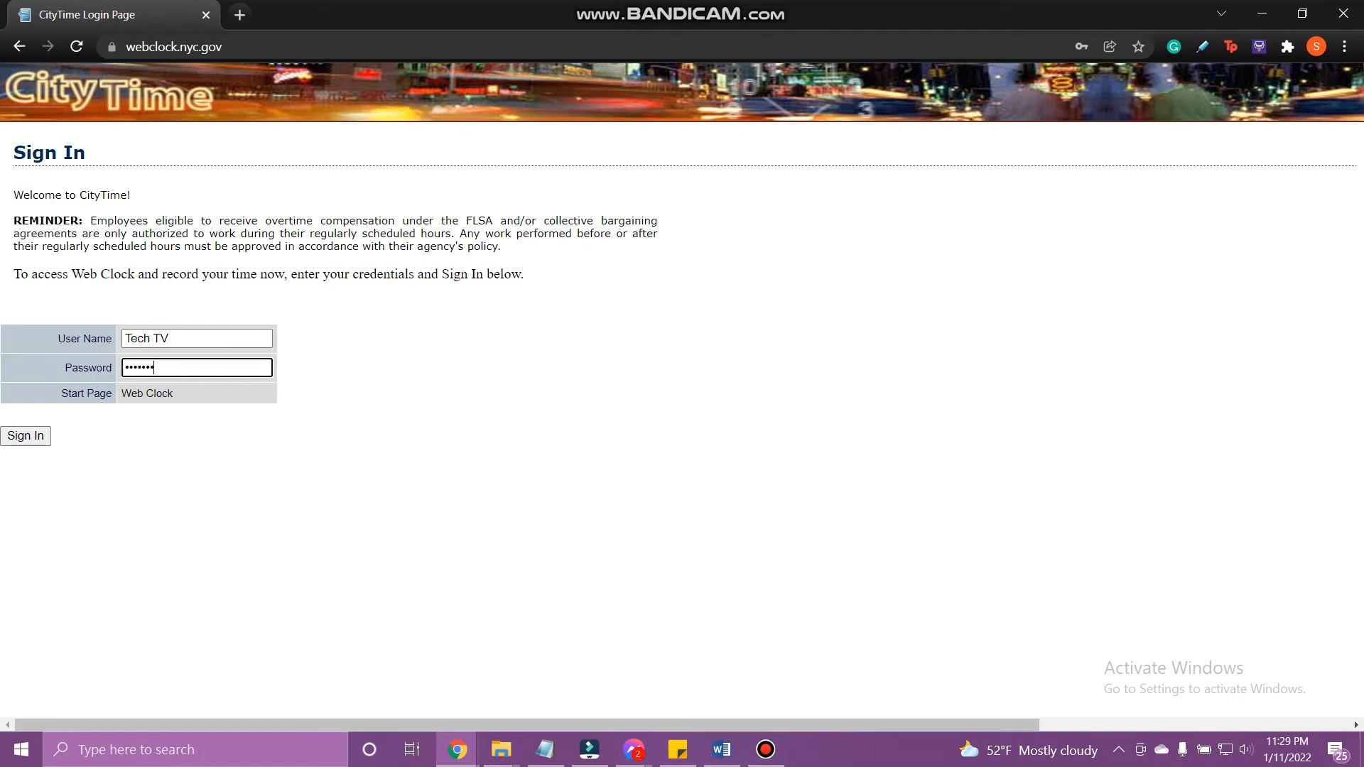
type("•••••")
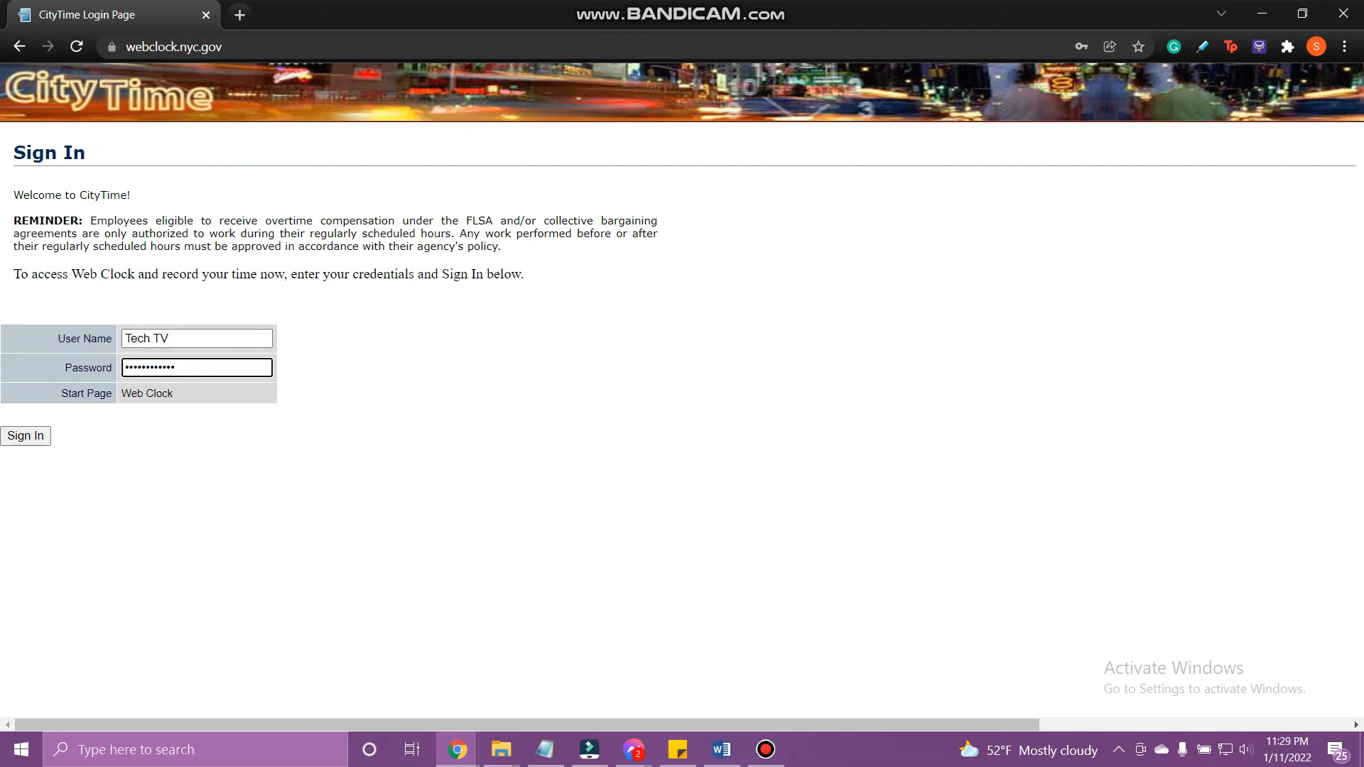